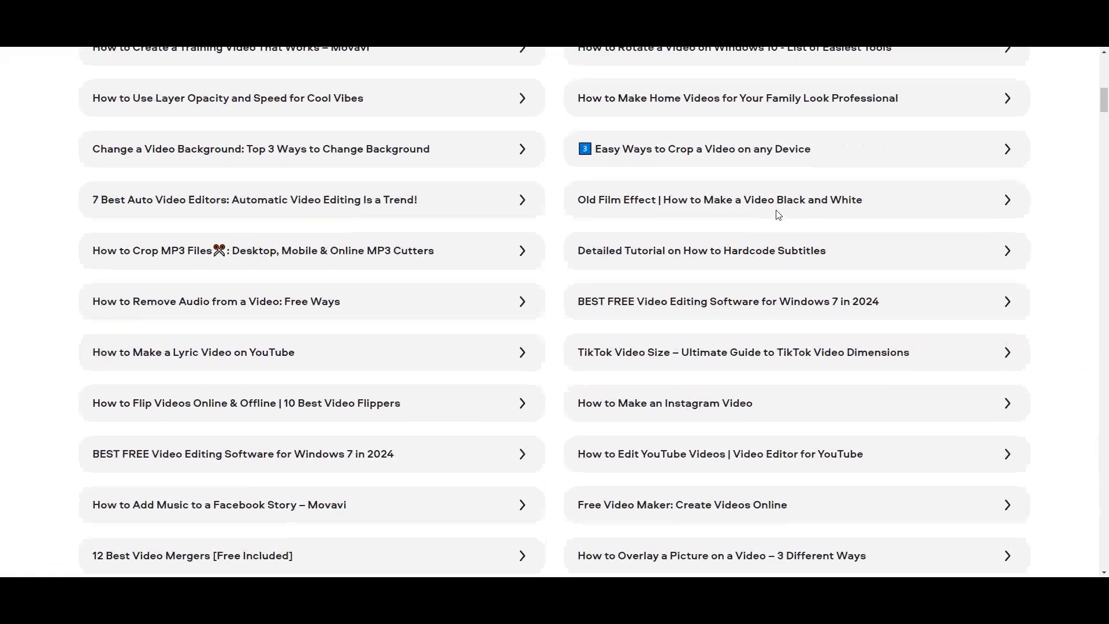
Step: Upload New project.m2ts via Select files and review its Details form, titled 'New project'
{"action": "scroll", "scroll_direction": "up", "scroll_amount": 3}
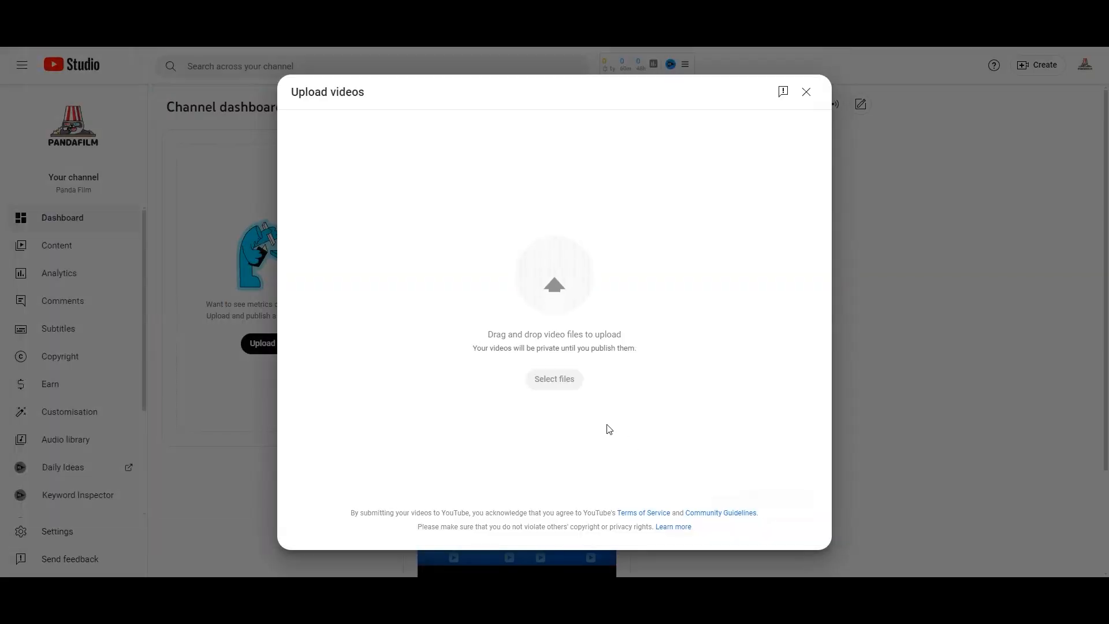
{"action": "left_click", "coordinate": [554, 379]}
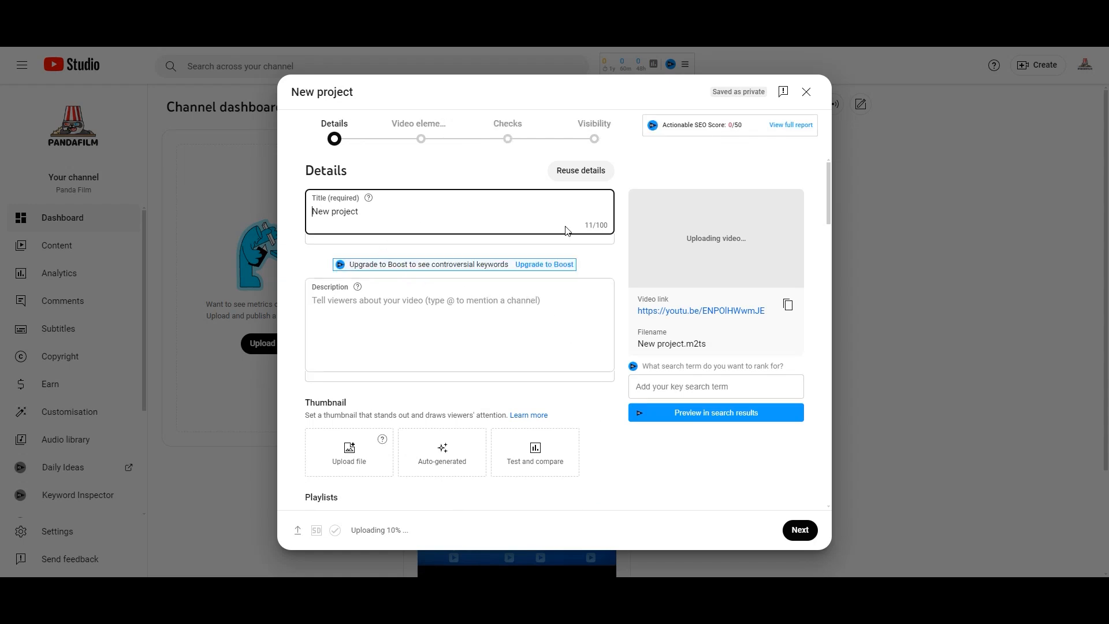
{"action": "scroll", "scroll_direction": "down", "scroll_amount": 3}
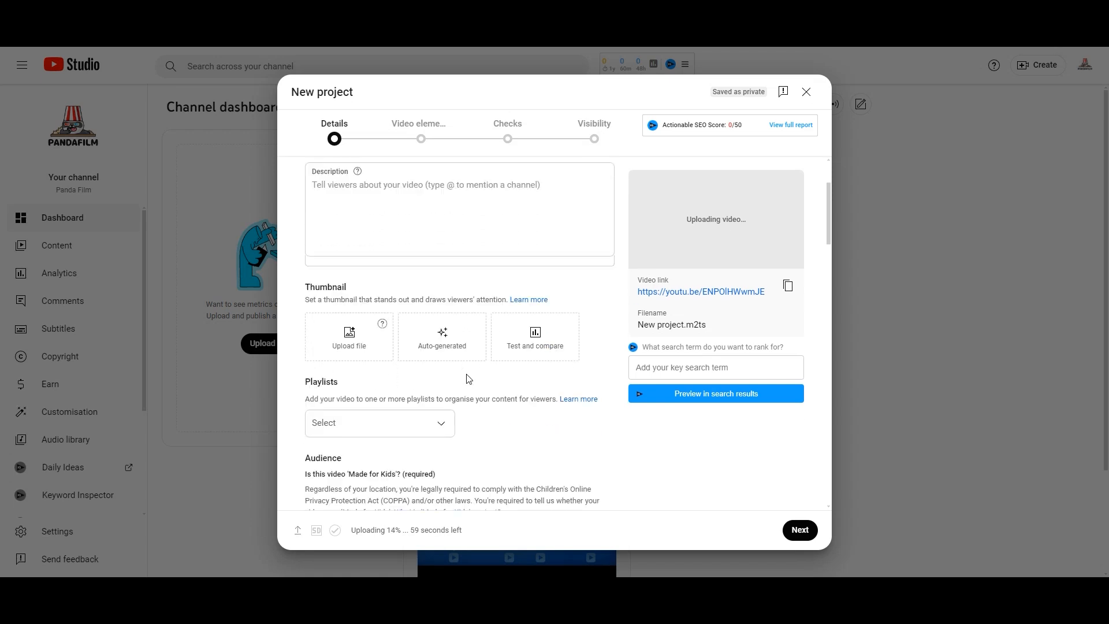